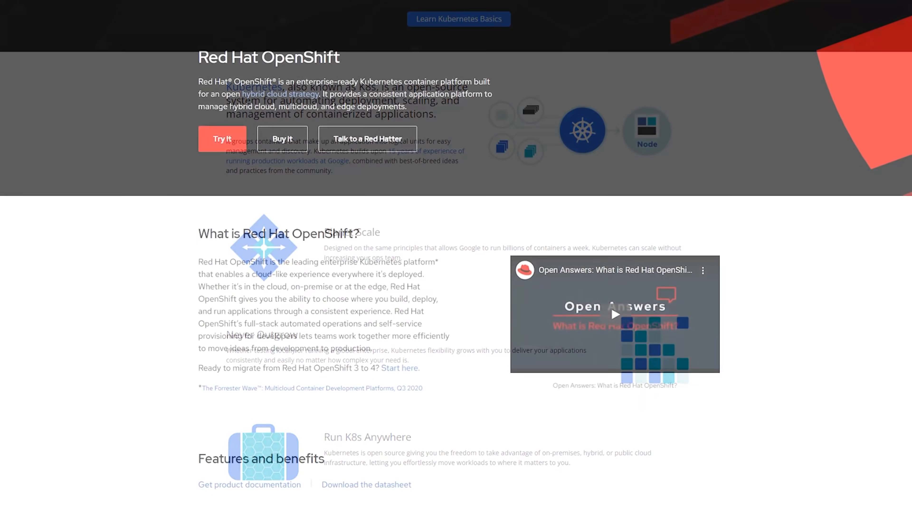
scroll("up", 3)
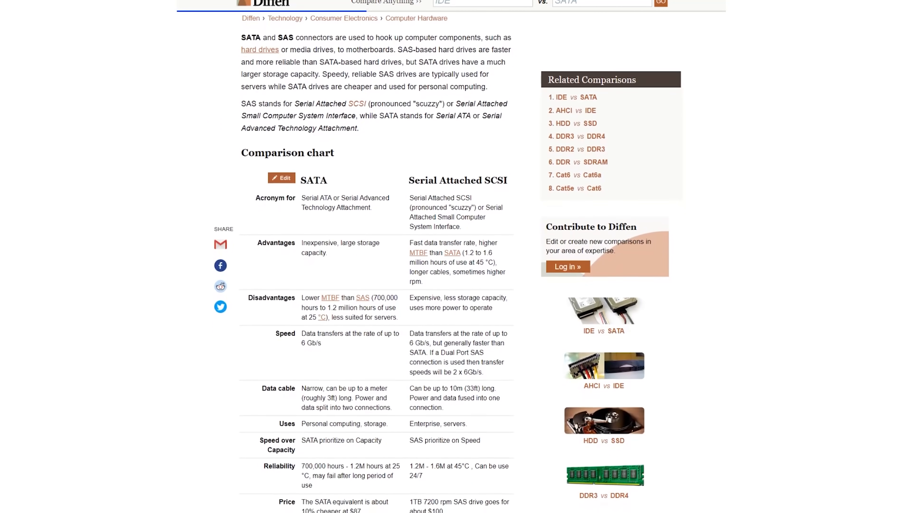
scroll("down", 3)
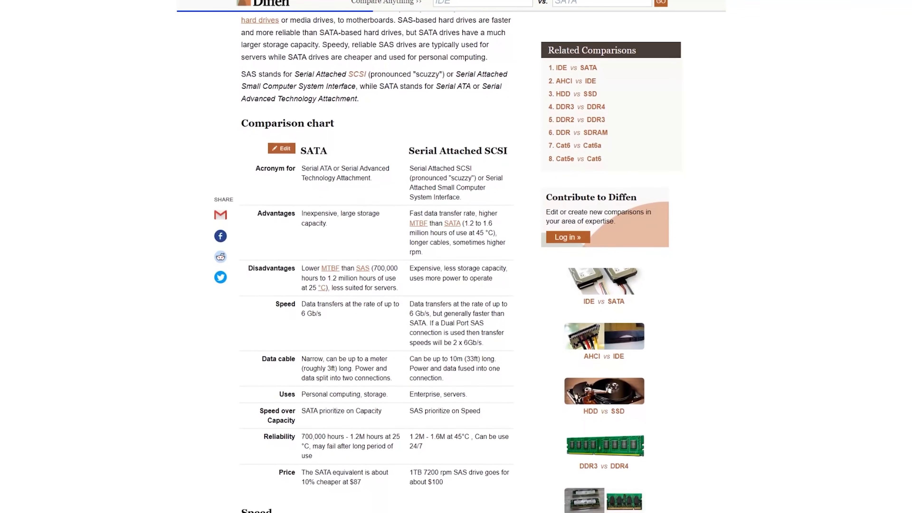
scroll("down", 3)
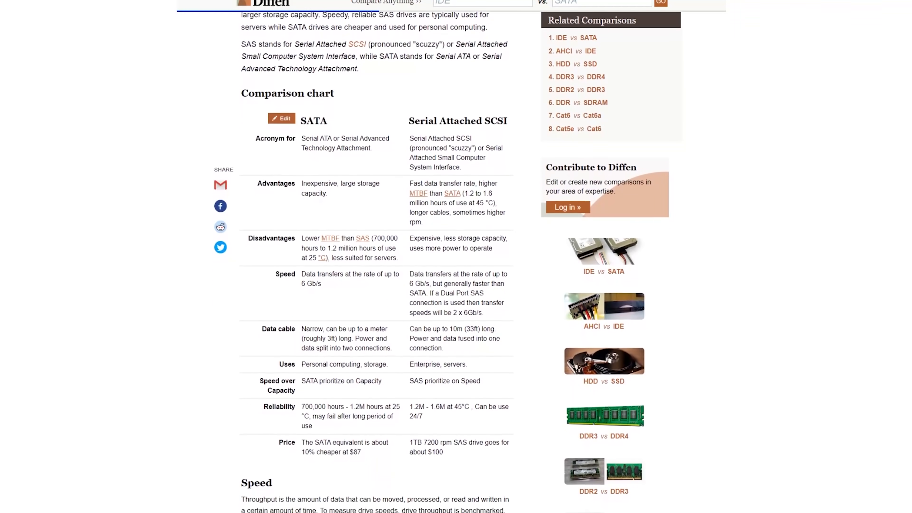
scroll("down", 3)
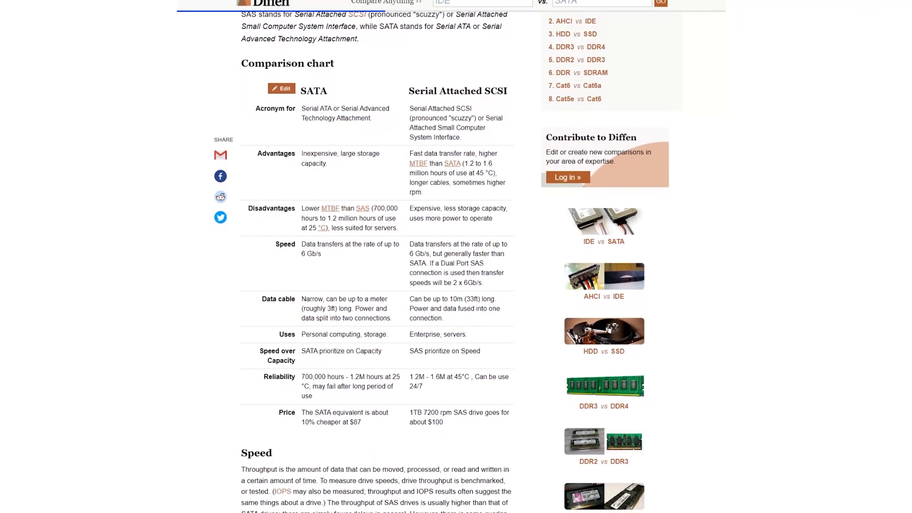
scroll("down", 3)
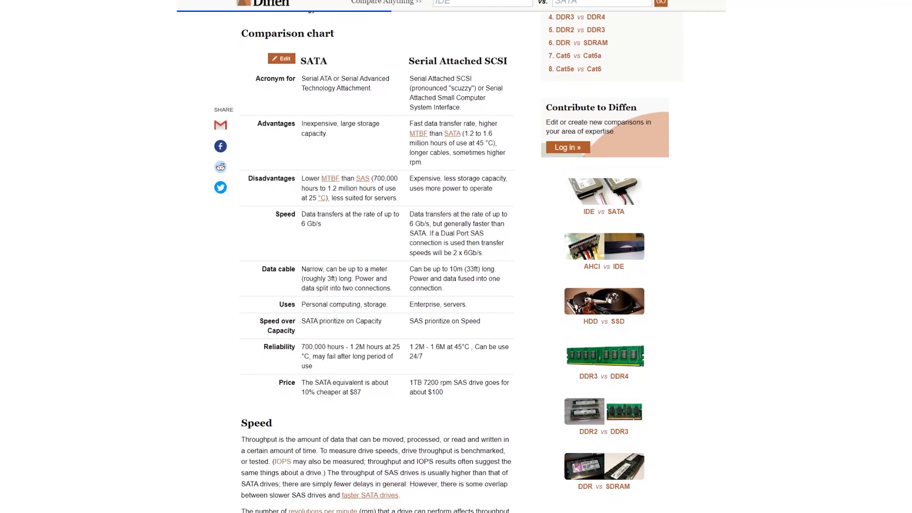
scroll("down", 3)
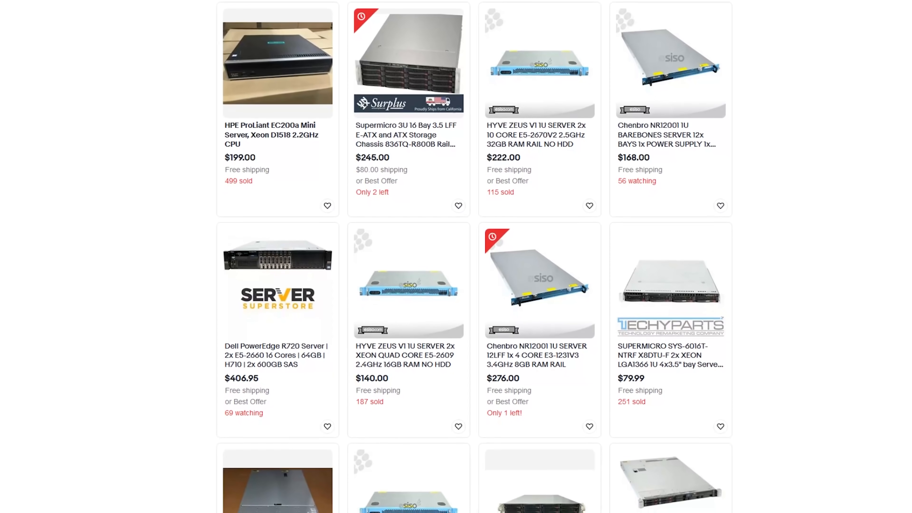
scroll("down", 3)
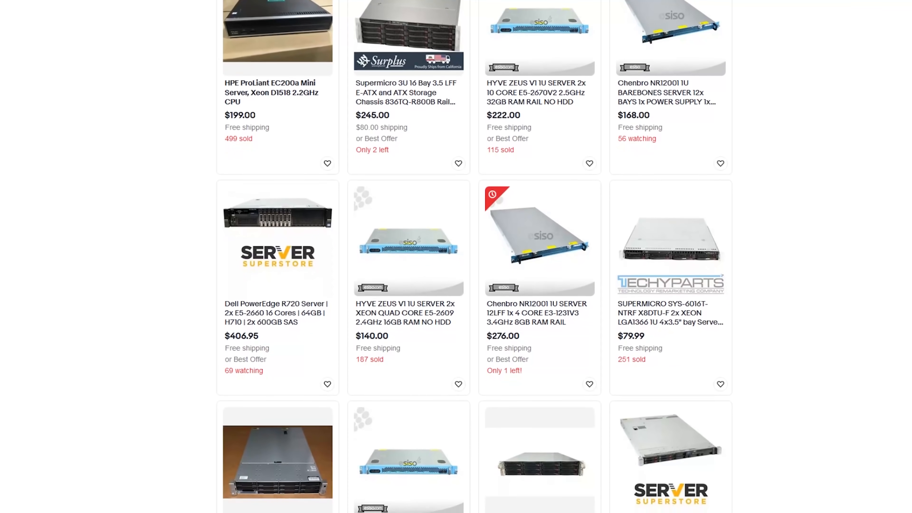
scroll("down", 3)
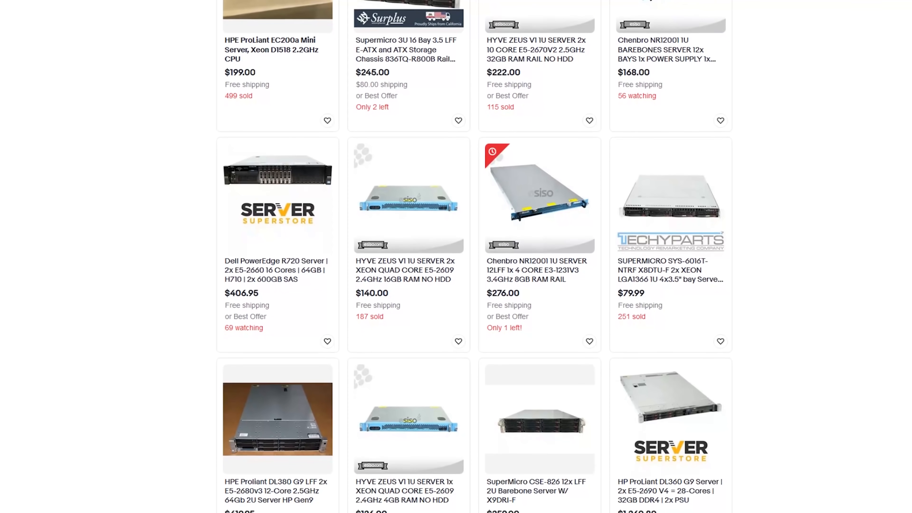
scroll("down", 3)
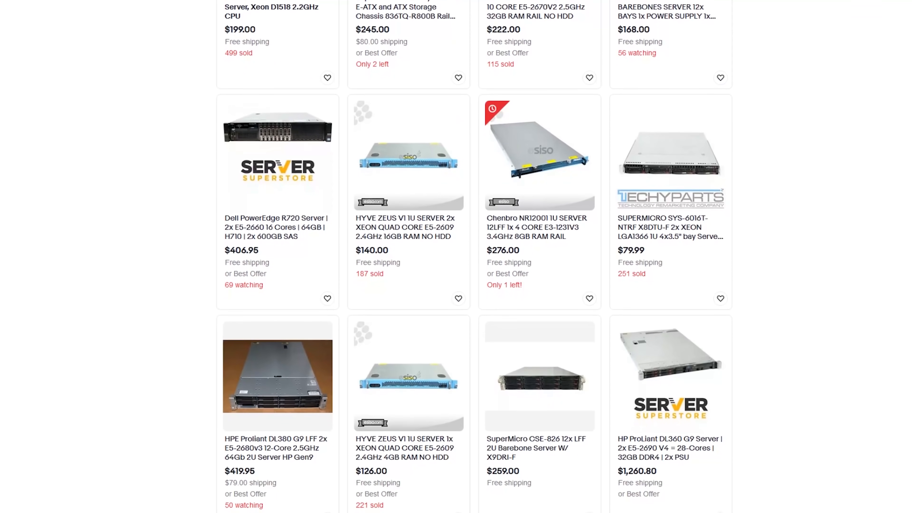
scroll("down", 3)
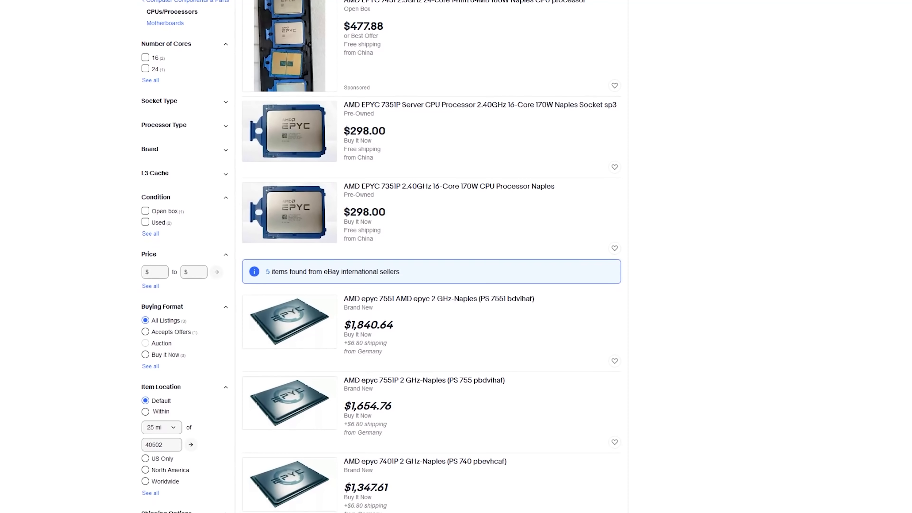
scroll("down", 3)
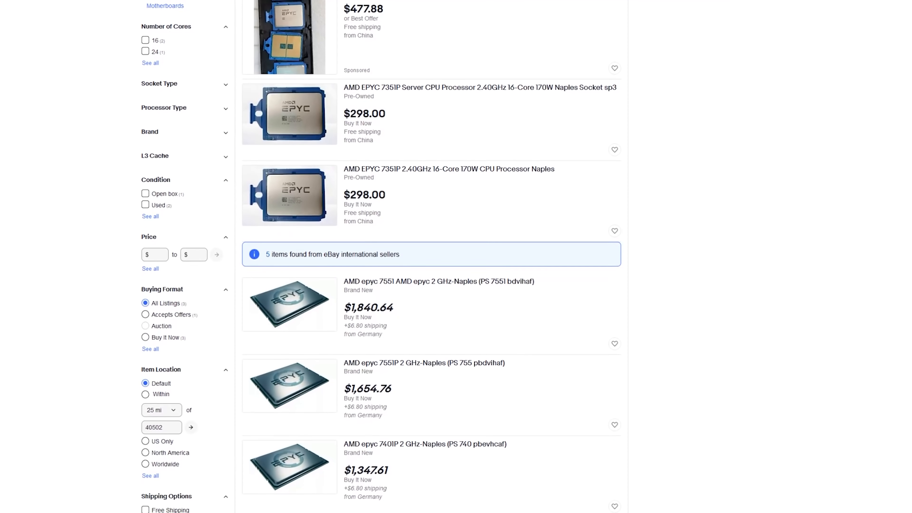
scroll("down", 3)
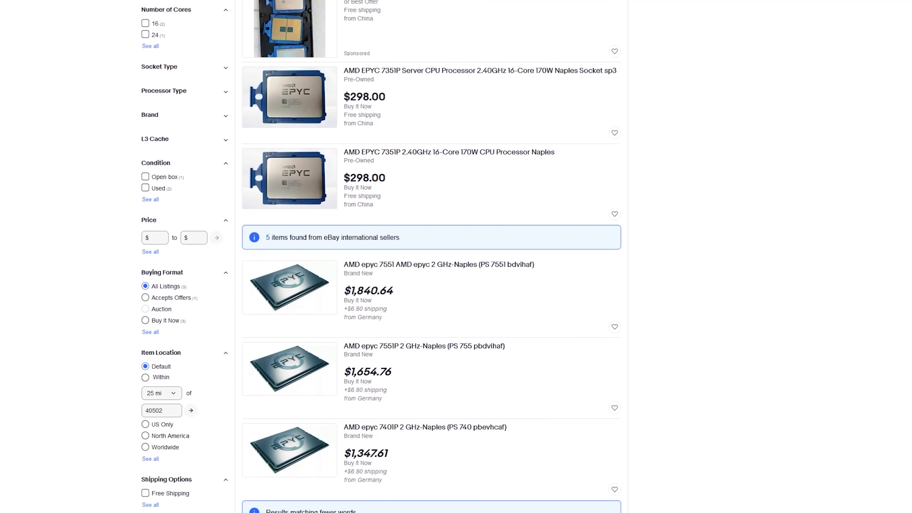
scroll("down", 3)
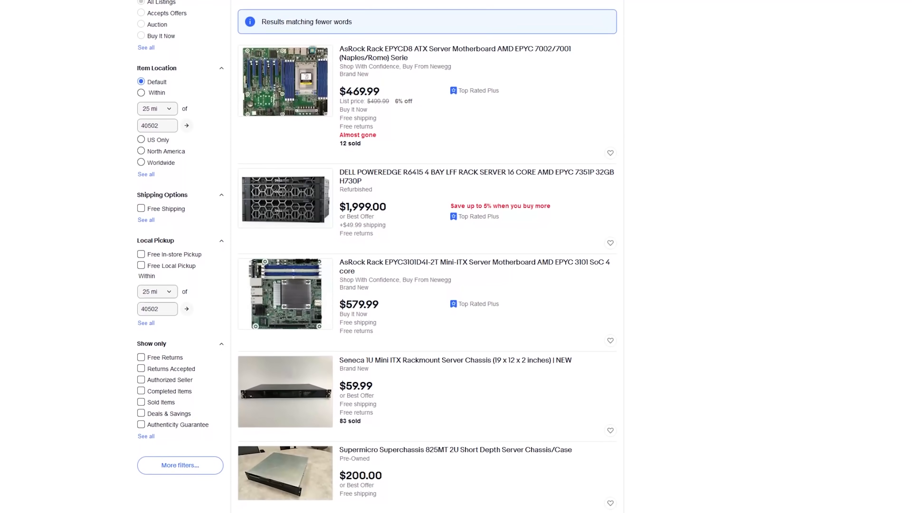
scroll("down", 3)
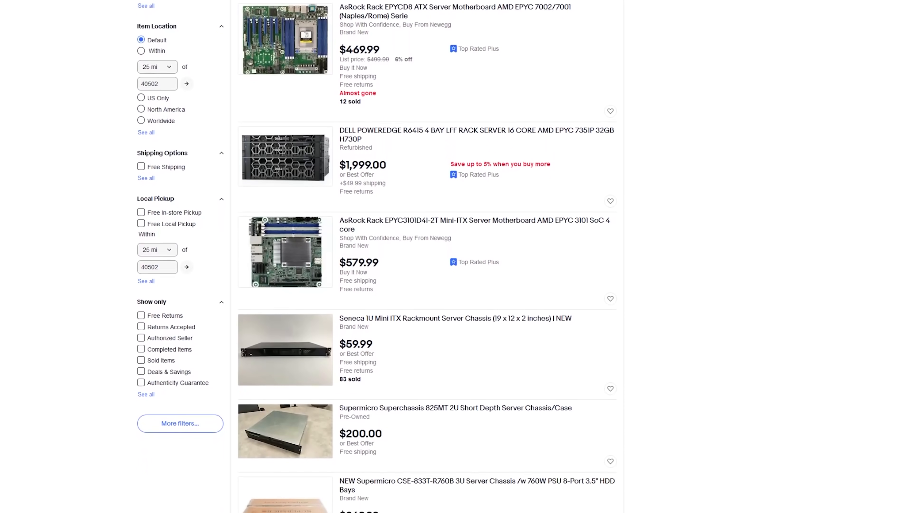
scroll("down", 3)
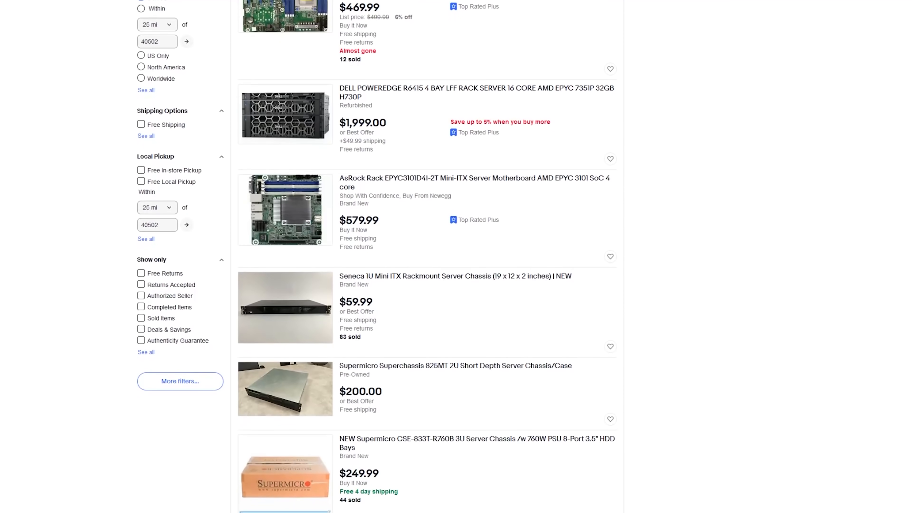
scroll("down", 3)
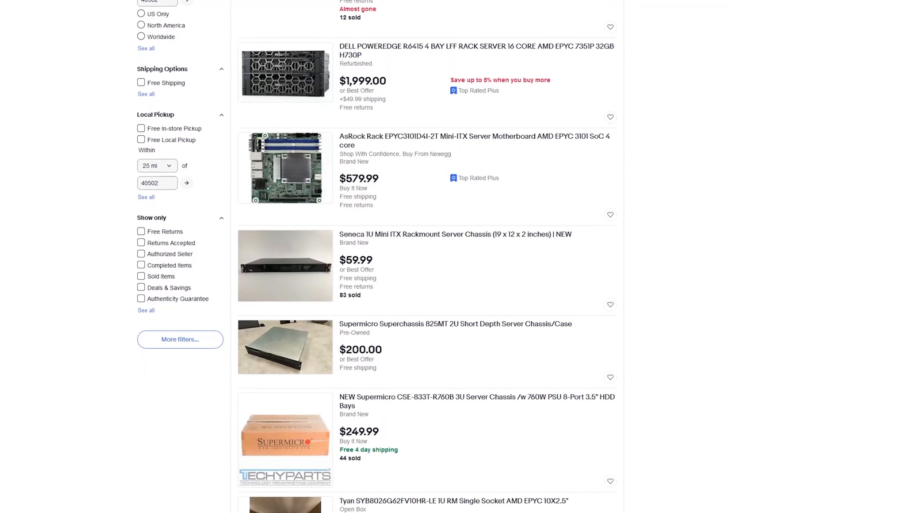
scroll("up", 3)
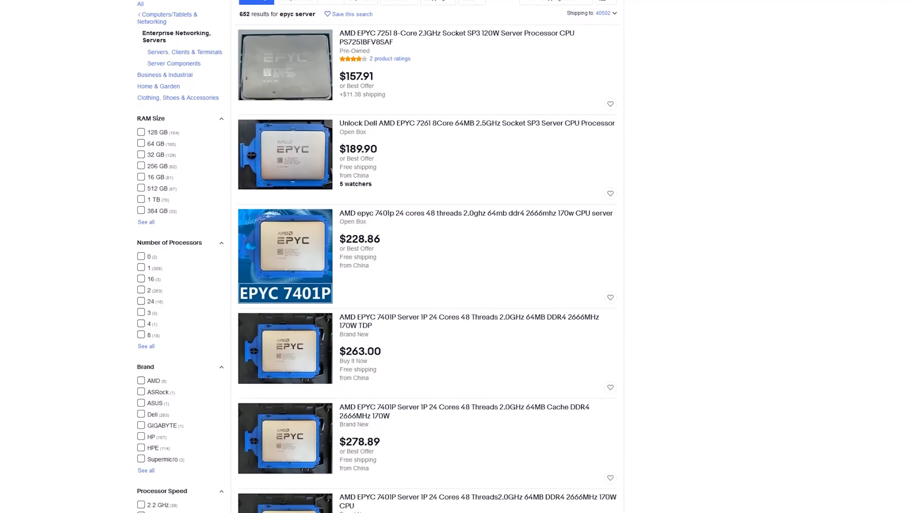
scroll("down", 3)
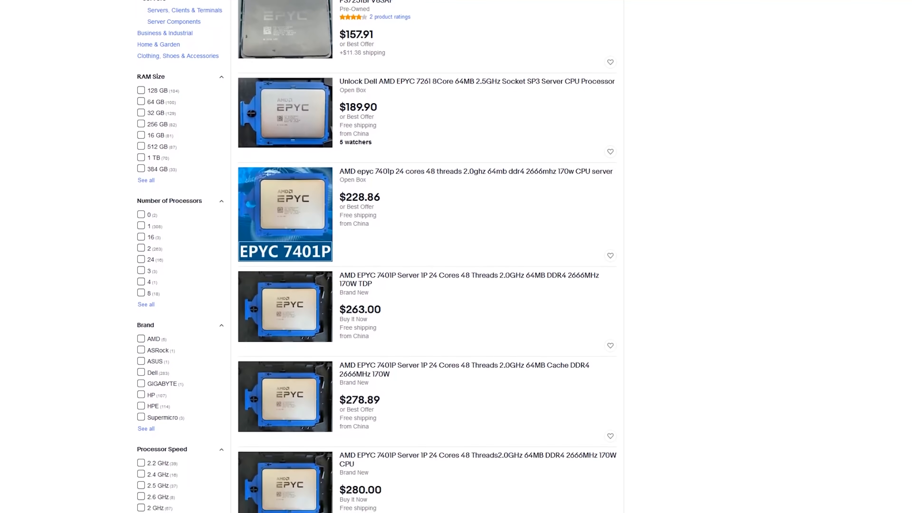
scroll("down", 3)
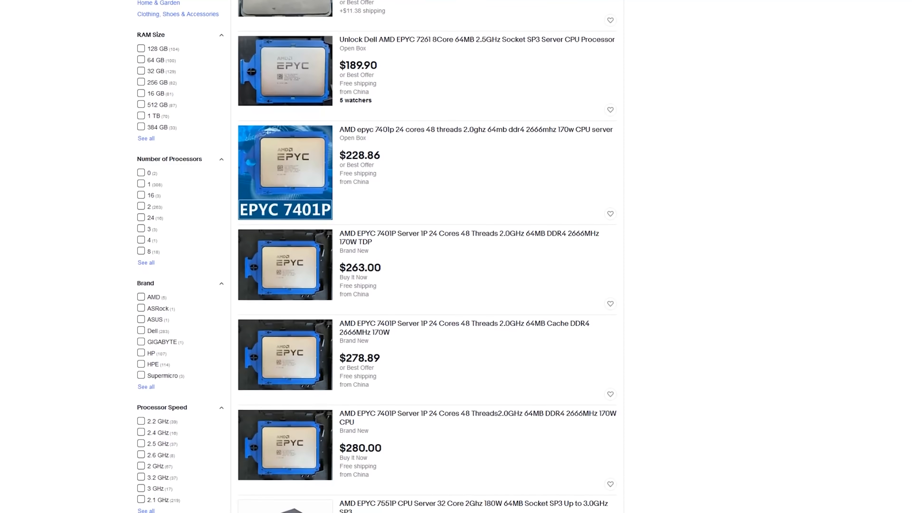
scroll("down", 3)
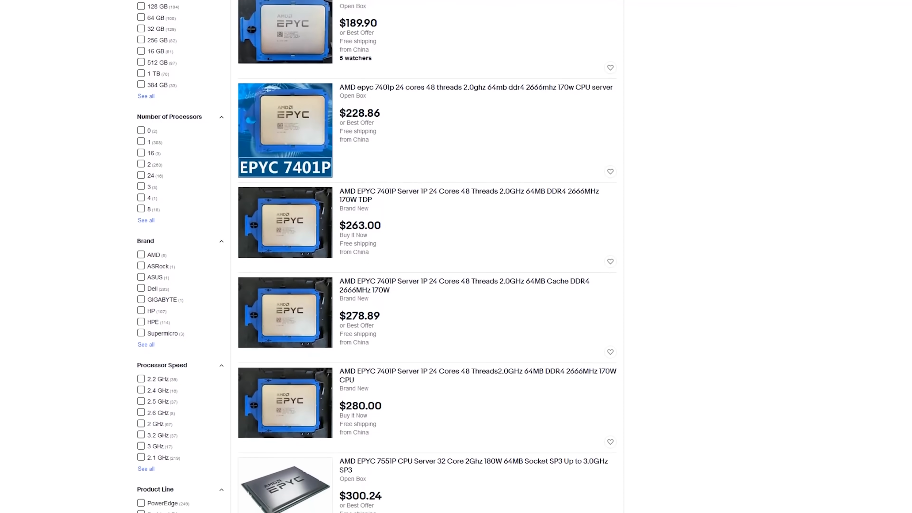
scroll("down", 3)
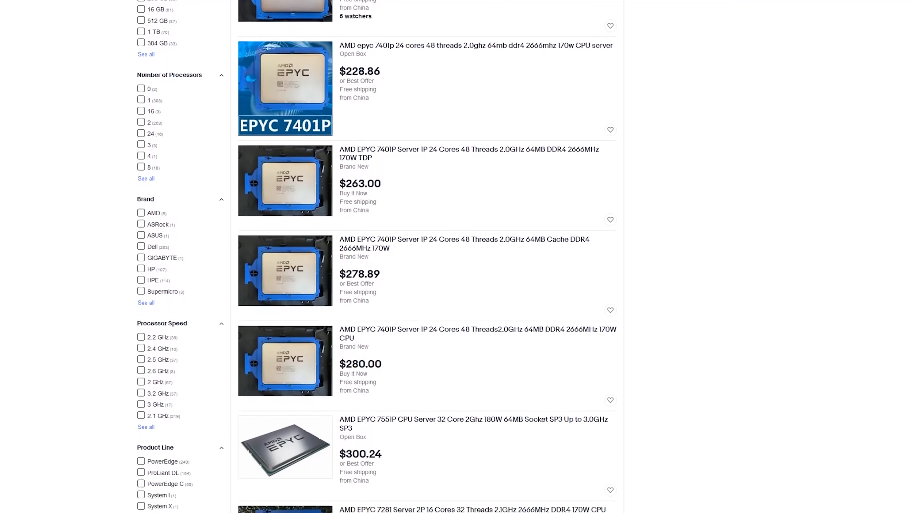
scroll("down", 3)
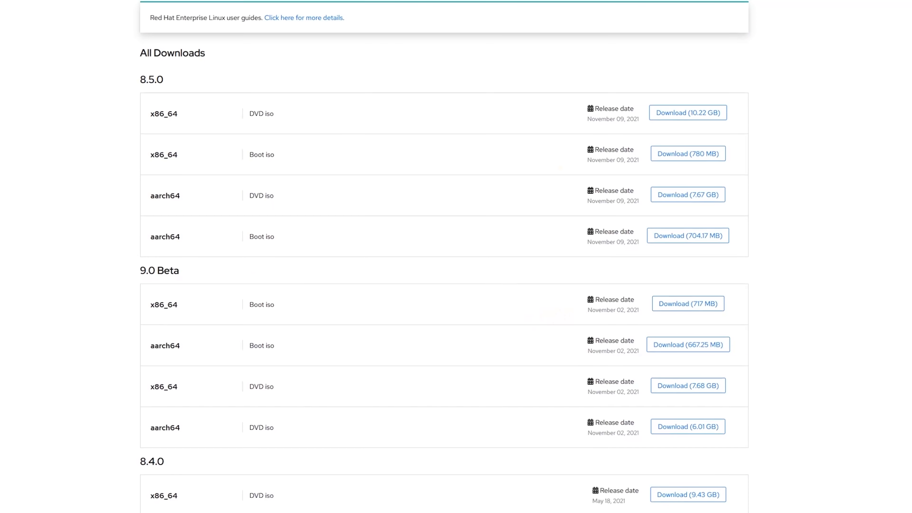
scroll("down", 3)
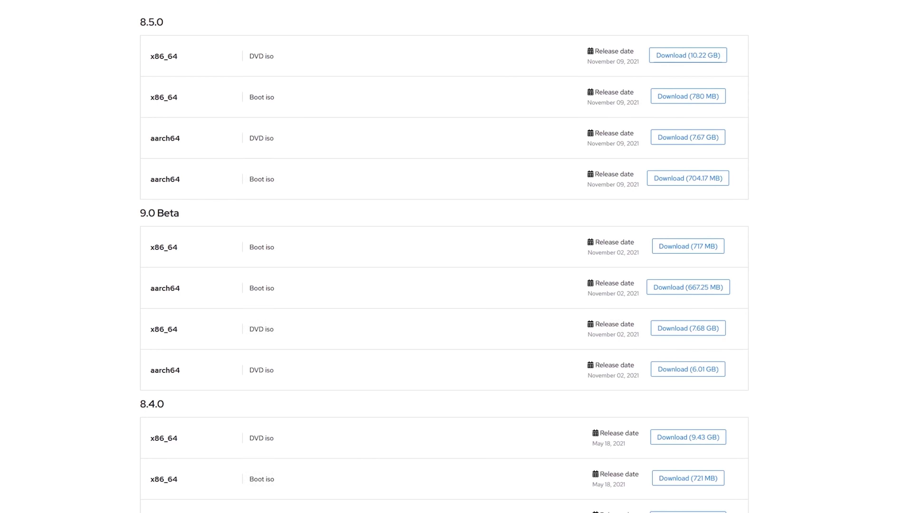
scroll("down", 3)
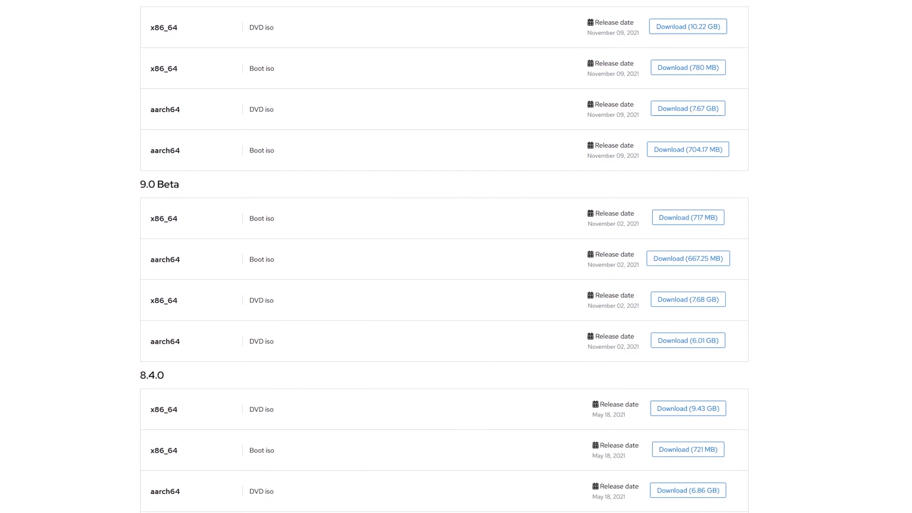
scroll("down", 3)
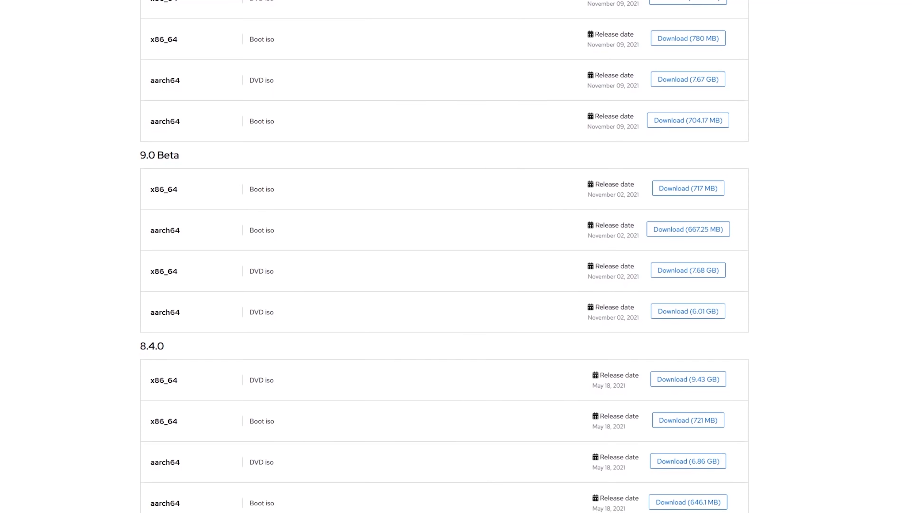
scroll("down", 3)
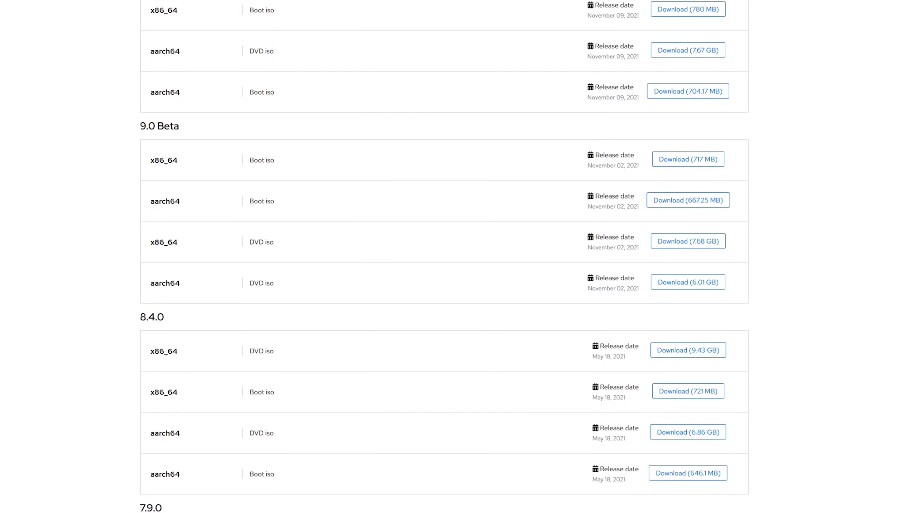
scroll("down", 3)
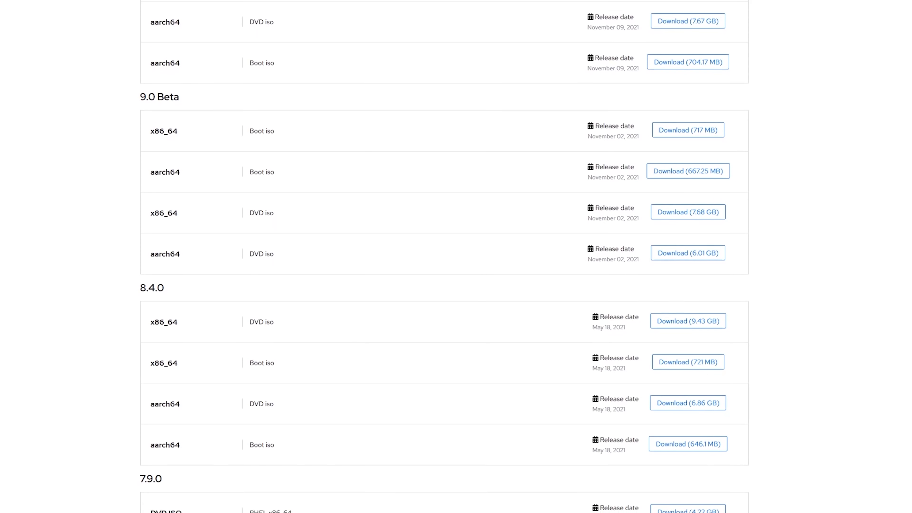
scroll("down", 3)
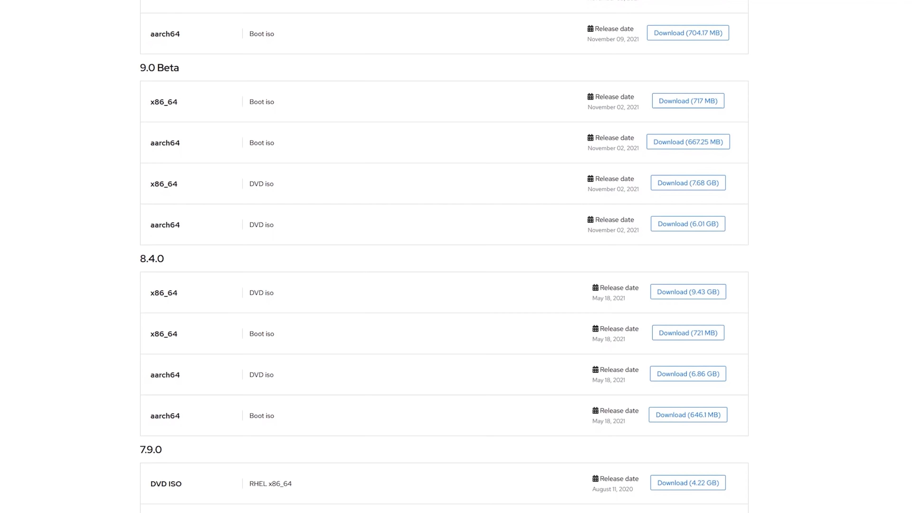
scroll("down", 3)
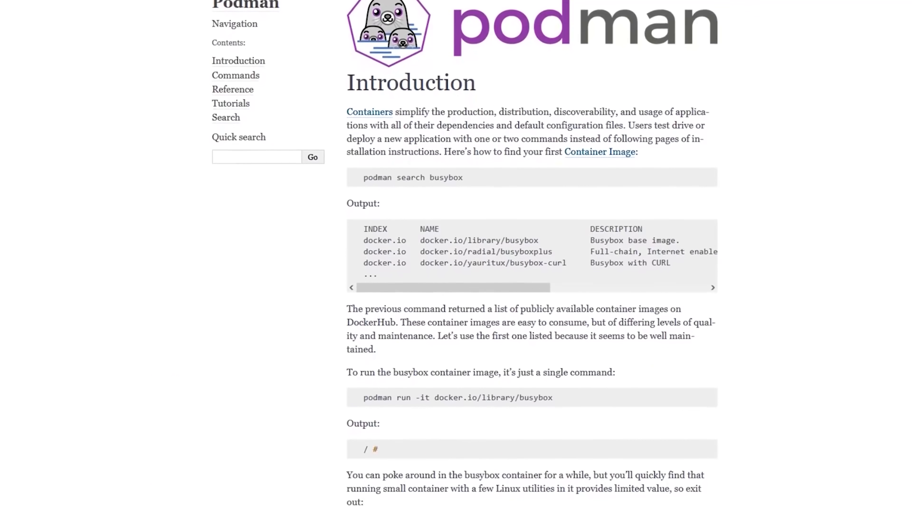
scroll("down", 3)
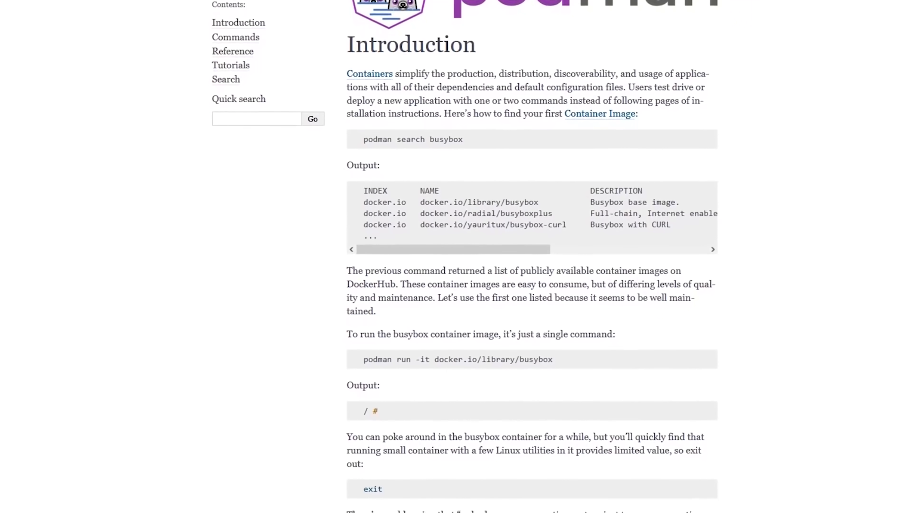
scroll("down", 3)
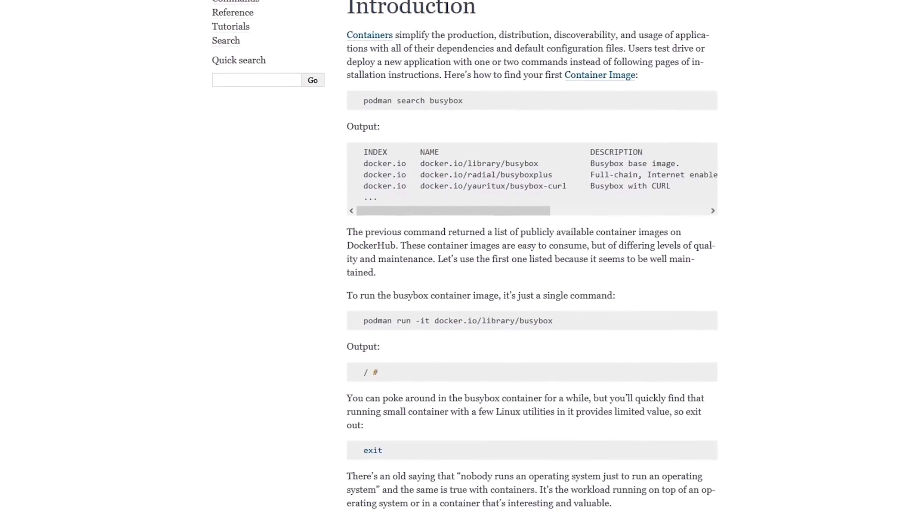
scroll("down", 3)
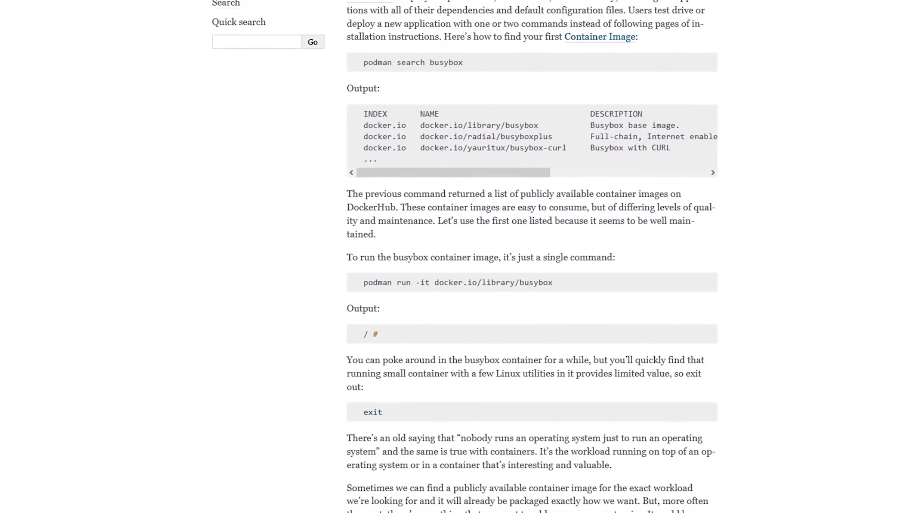
scroll("down", 3)
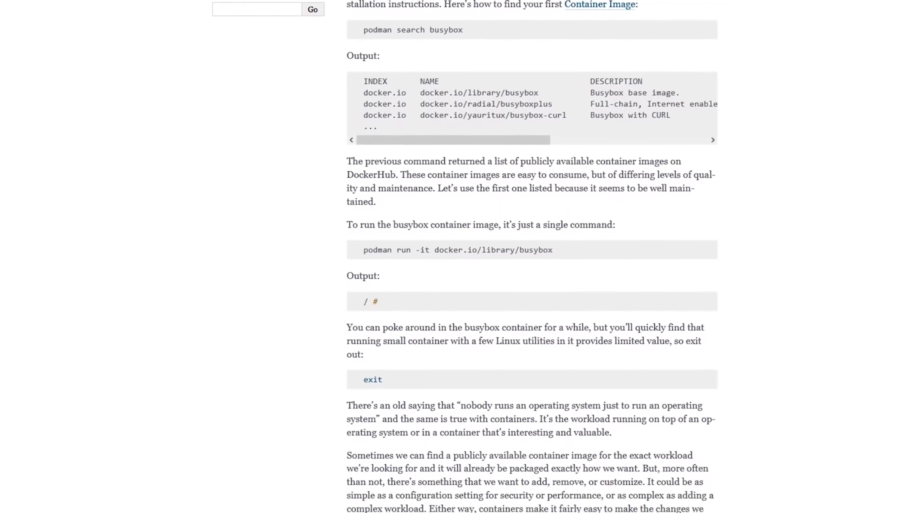
scroll("down", 3)
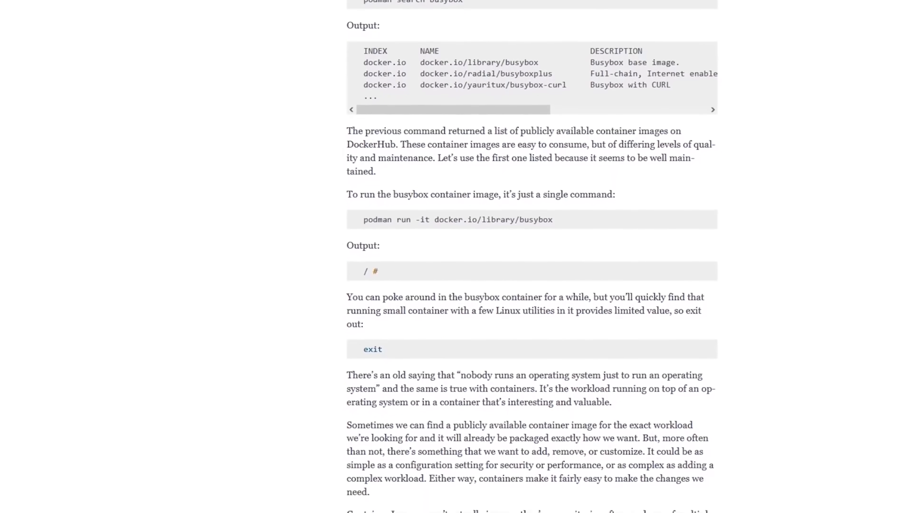